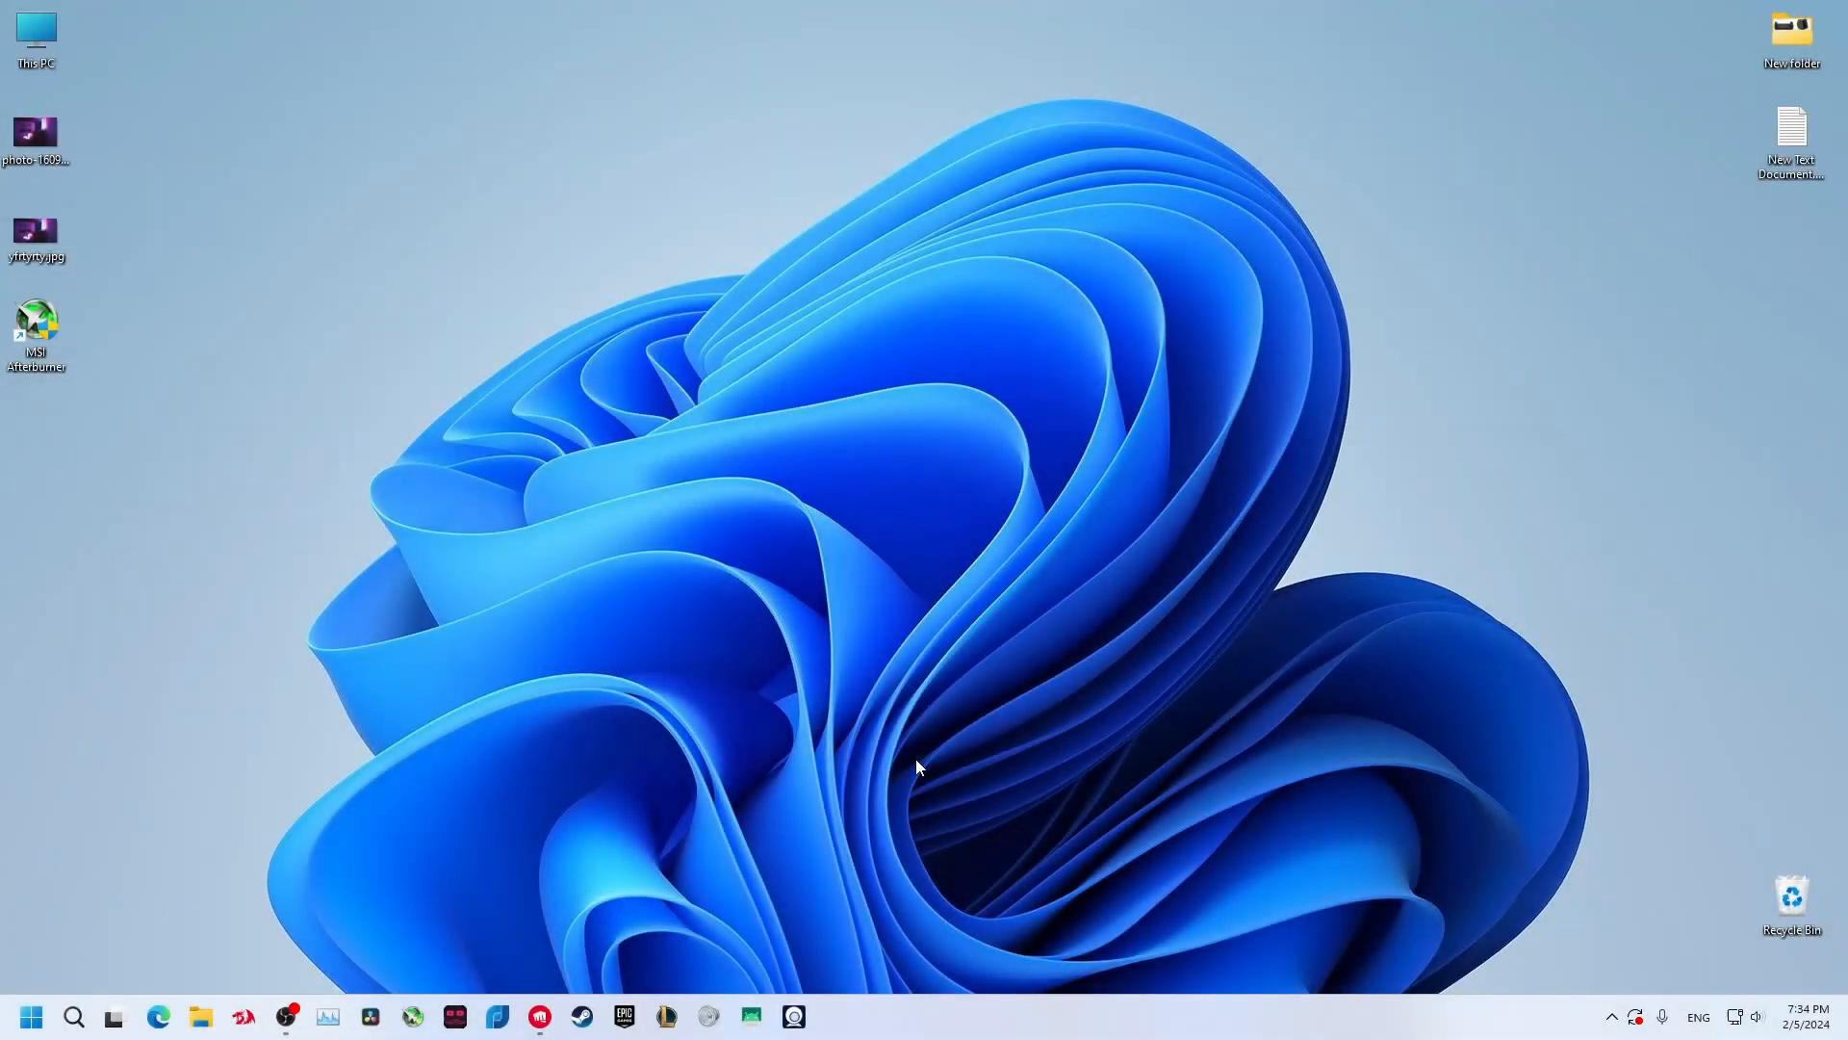
mouse_move(589, 972)
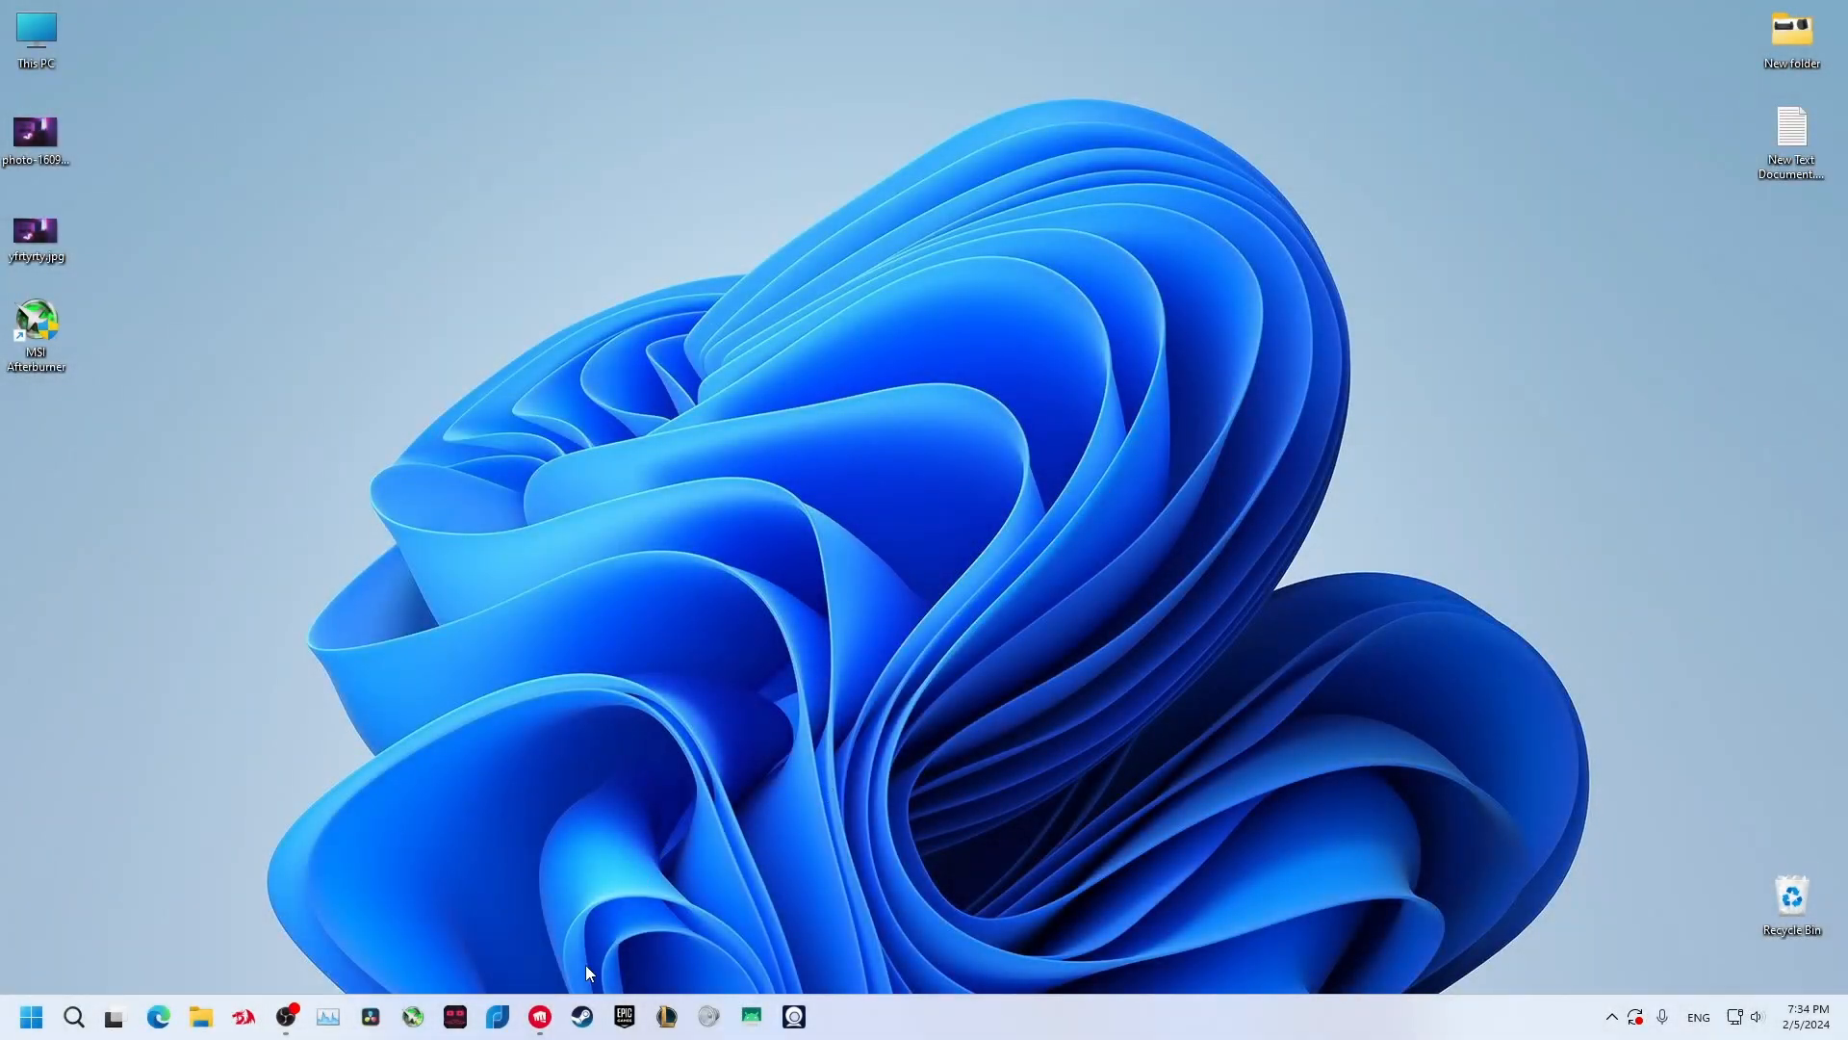
Launch VALORANT, quit after the connection error, and search Windows for 'services'.
click(539, 1014)
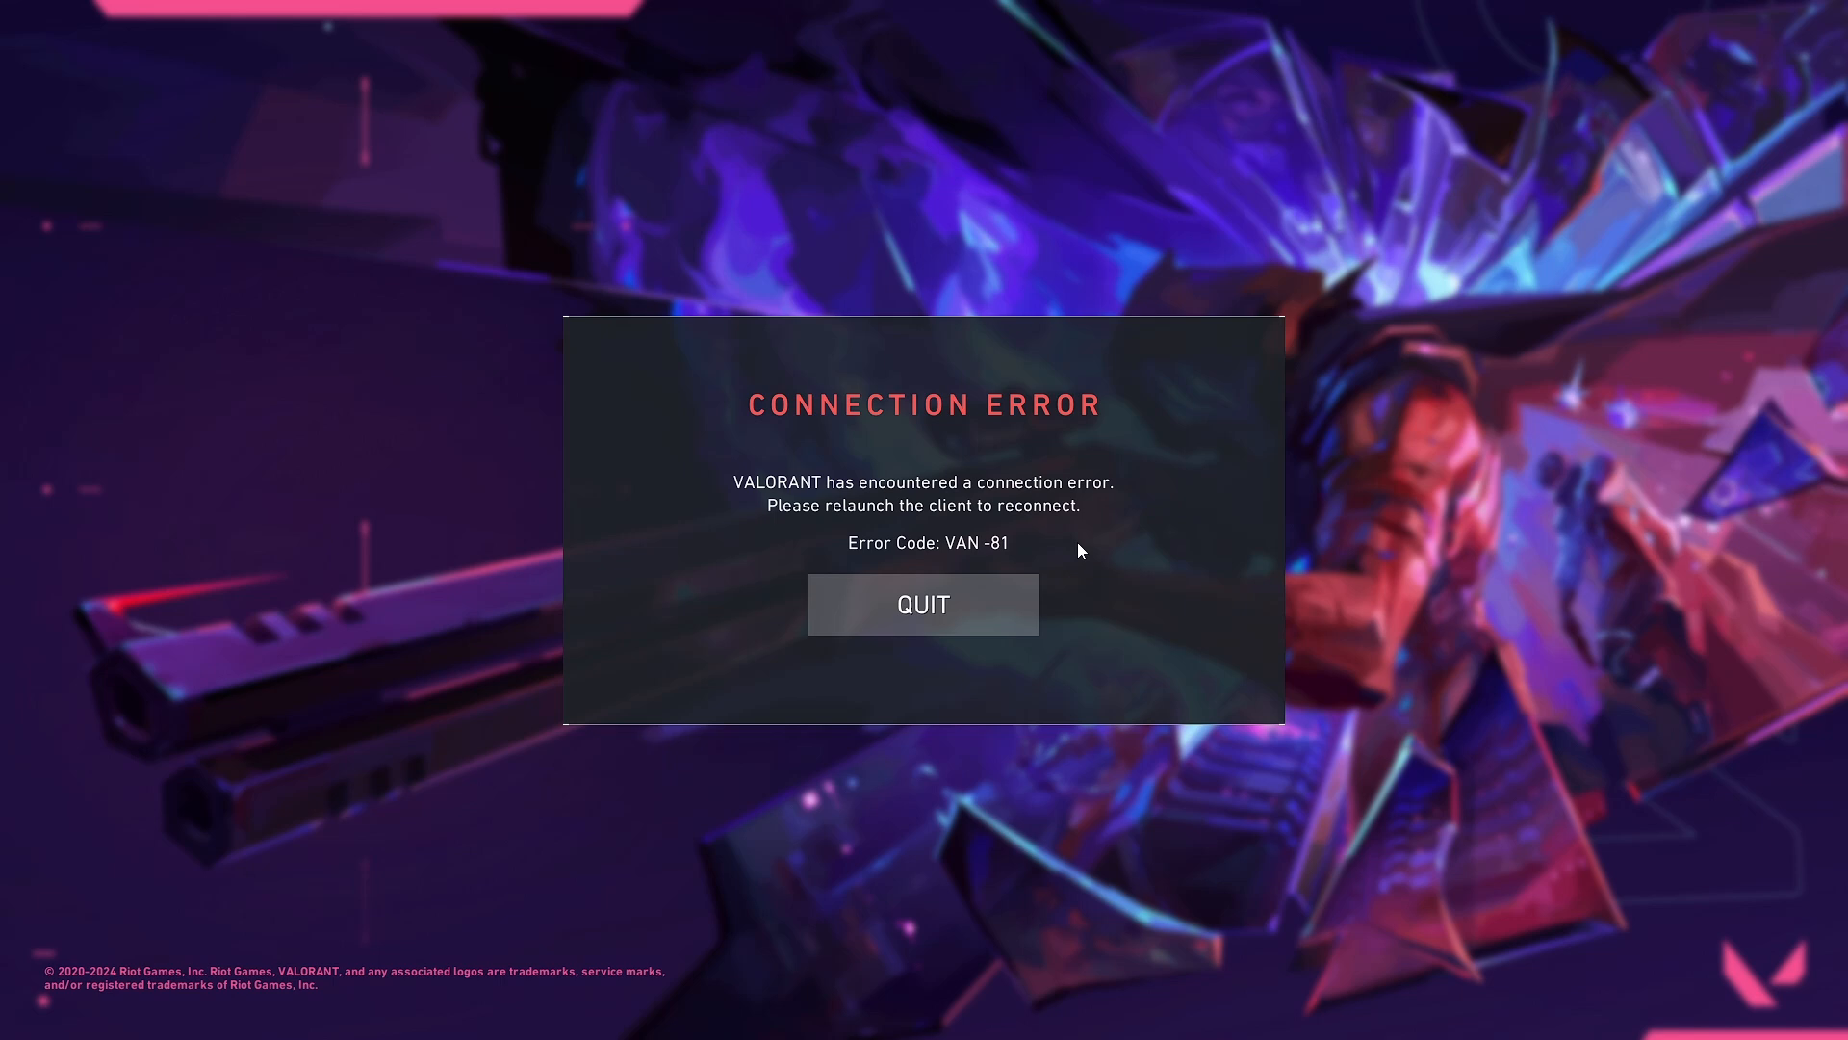
mouse_move(1073, 668)
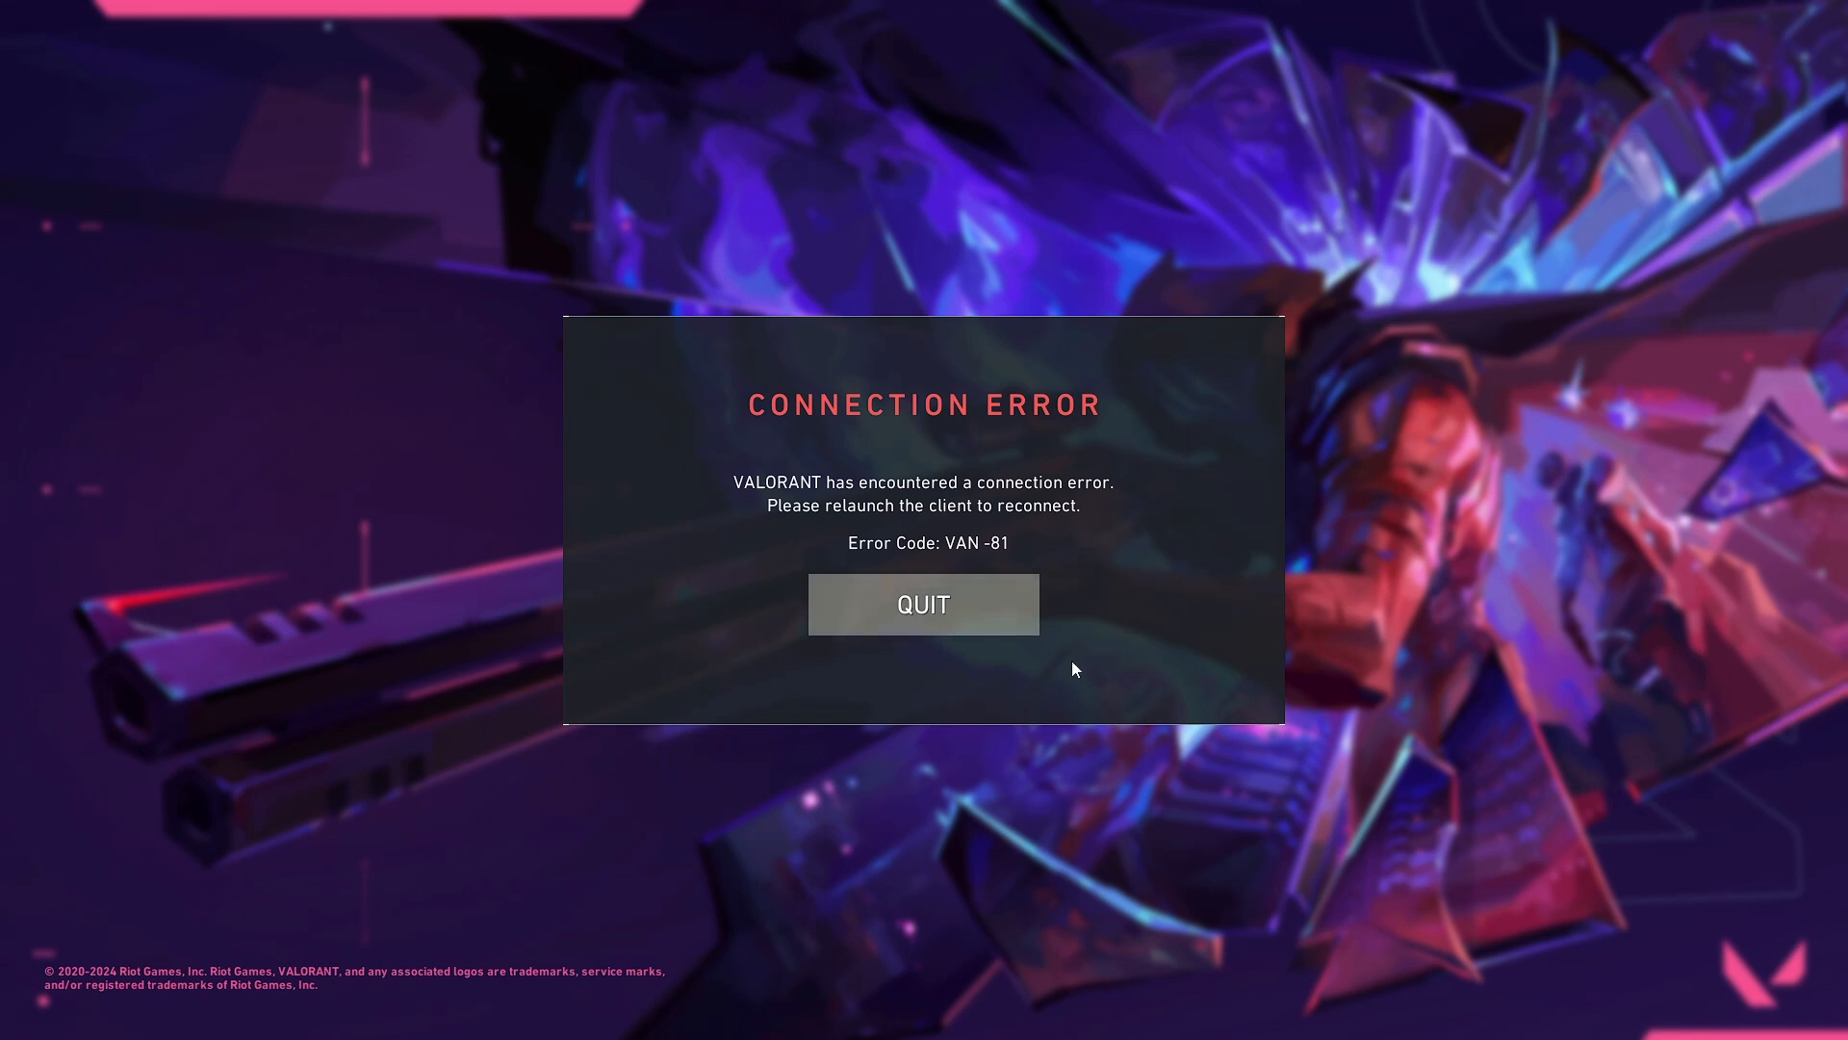
click(923, 603)
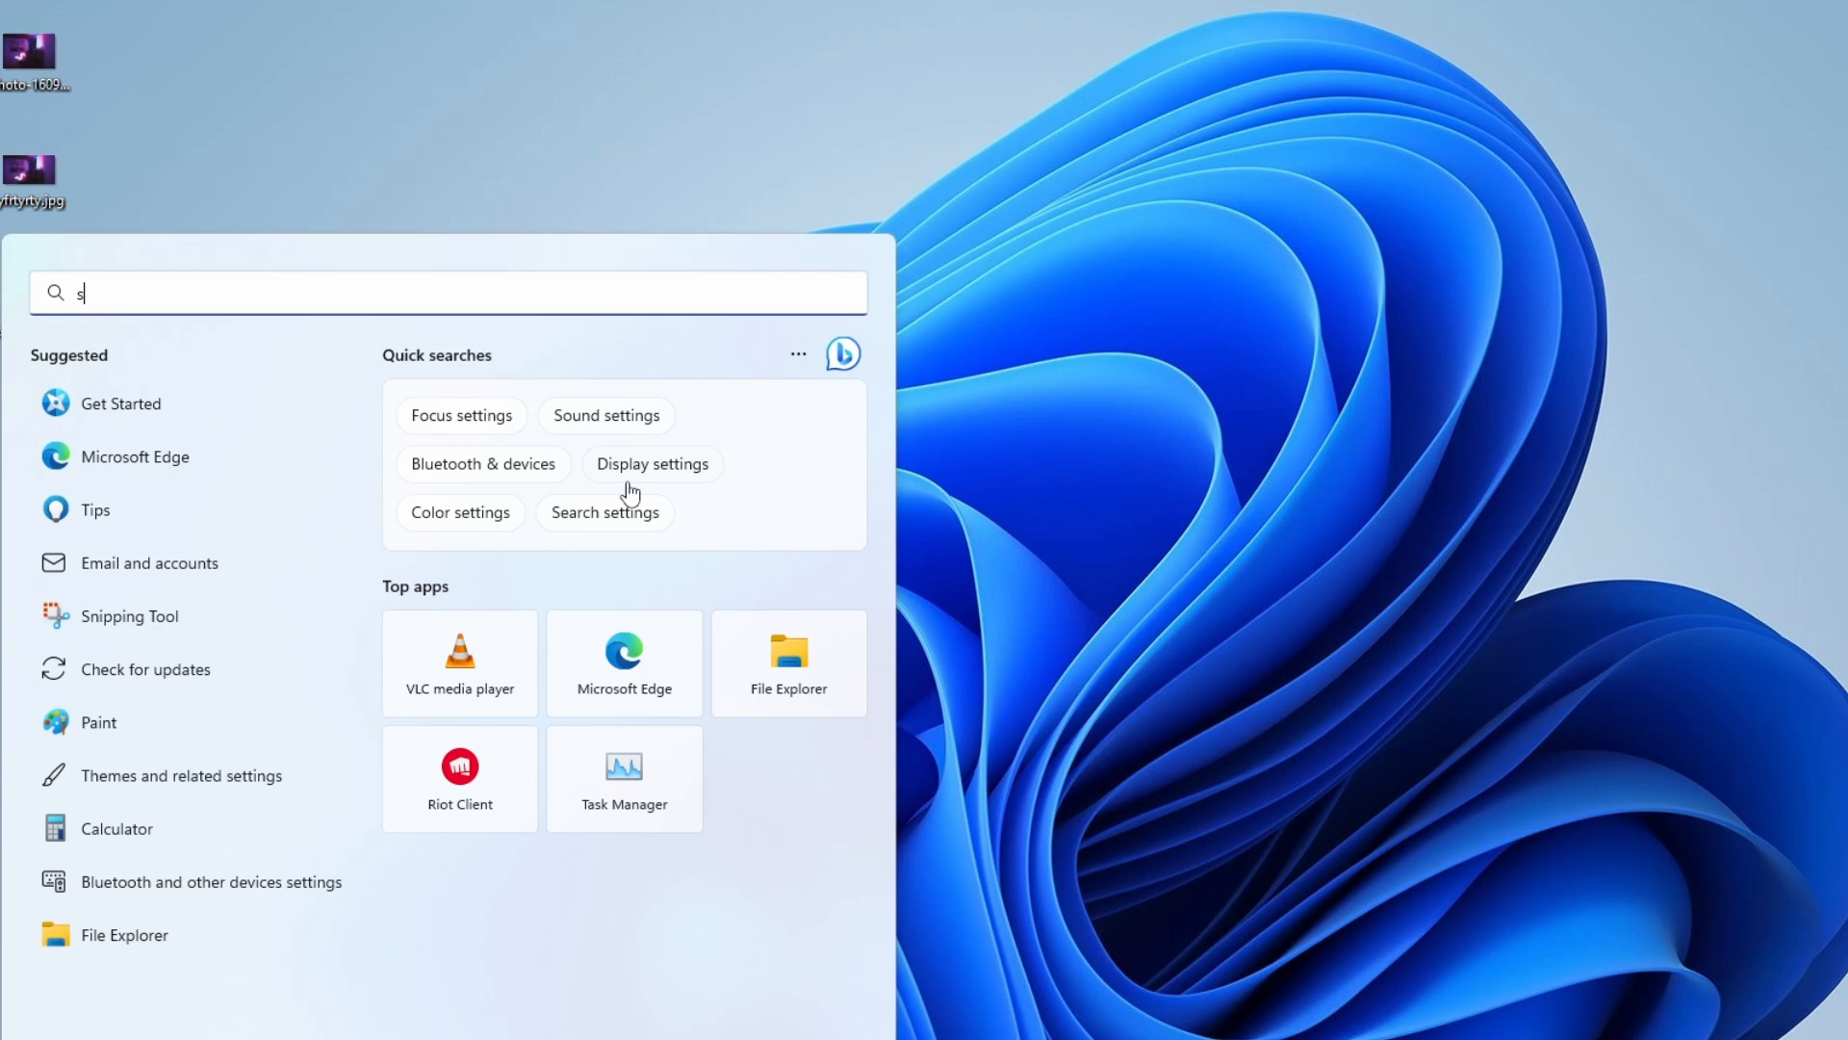
text(ervices)
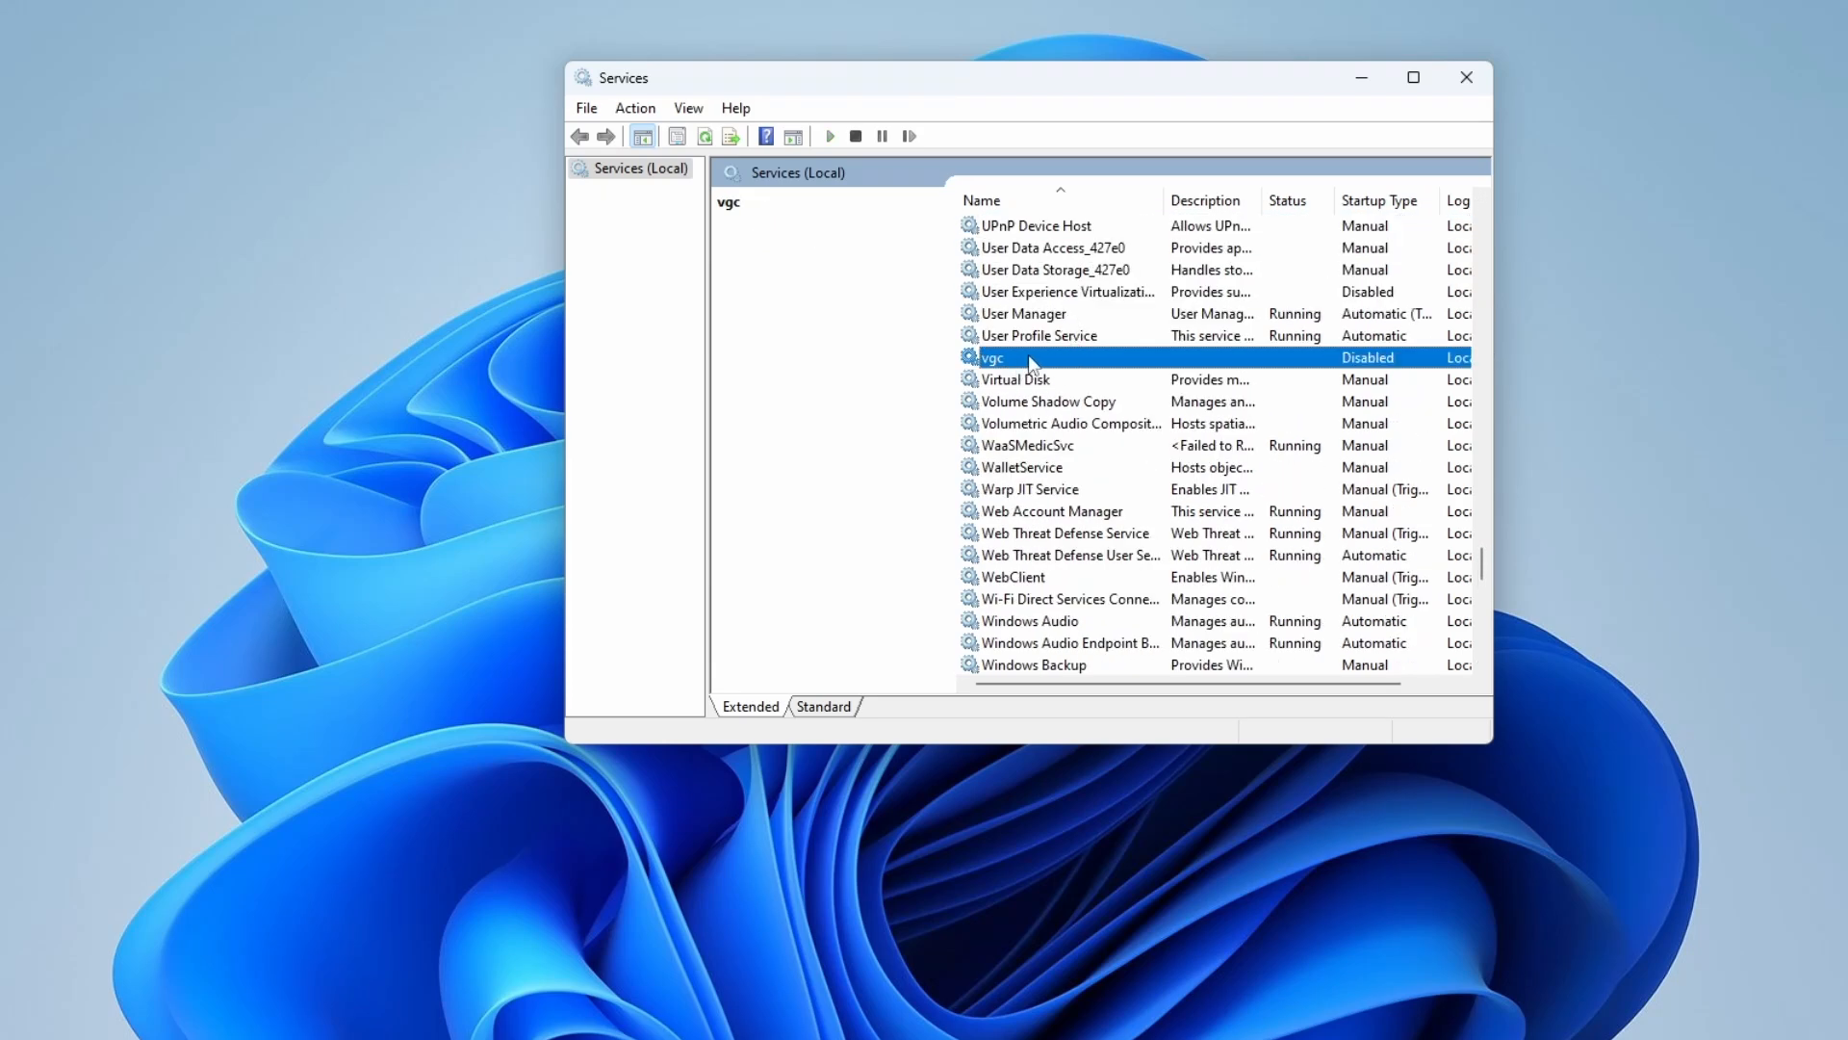
Set the vgc service's startup type to Automatic in its properties.
double_click(1026, 358)
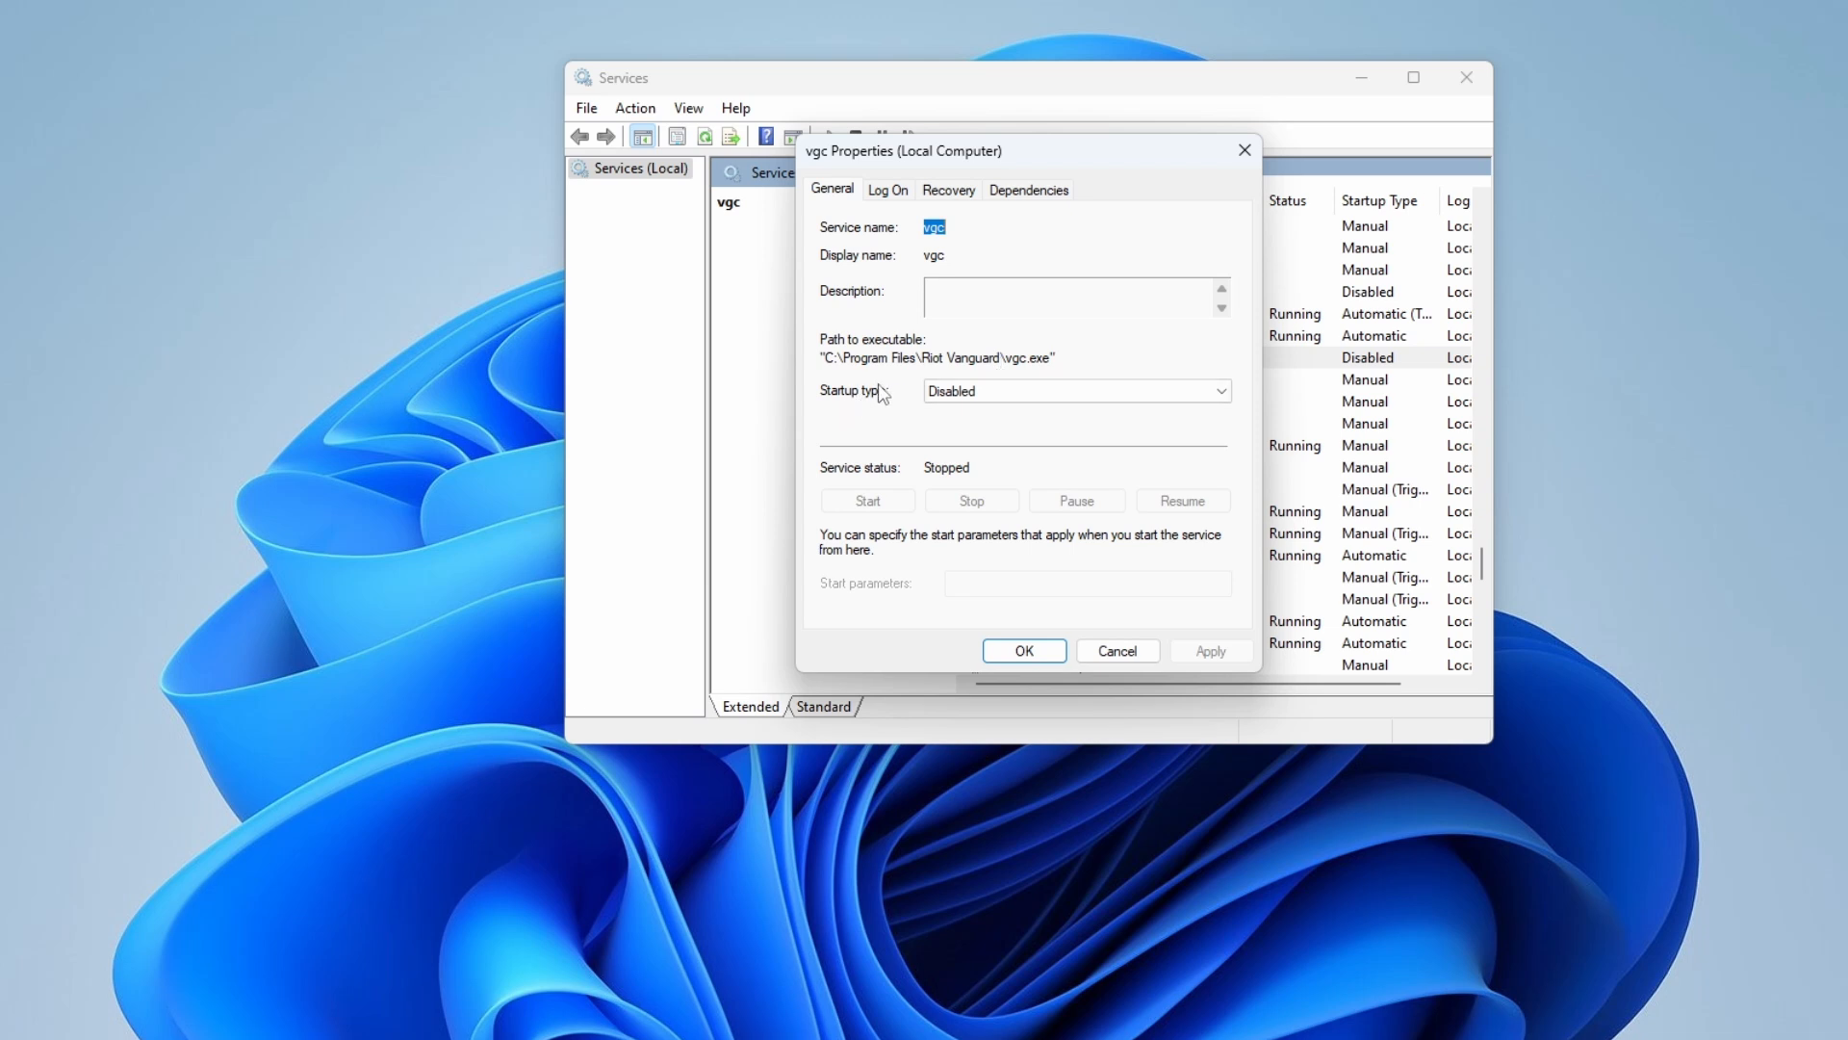
click(1074, 391)
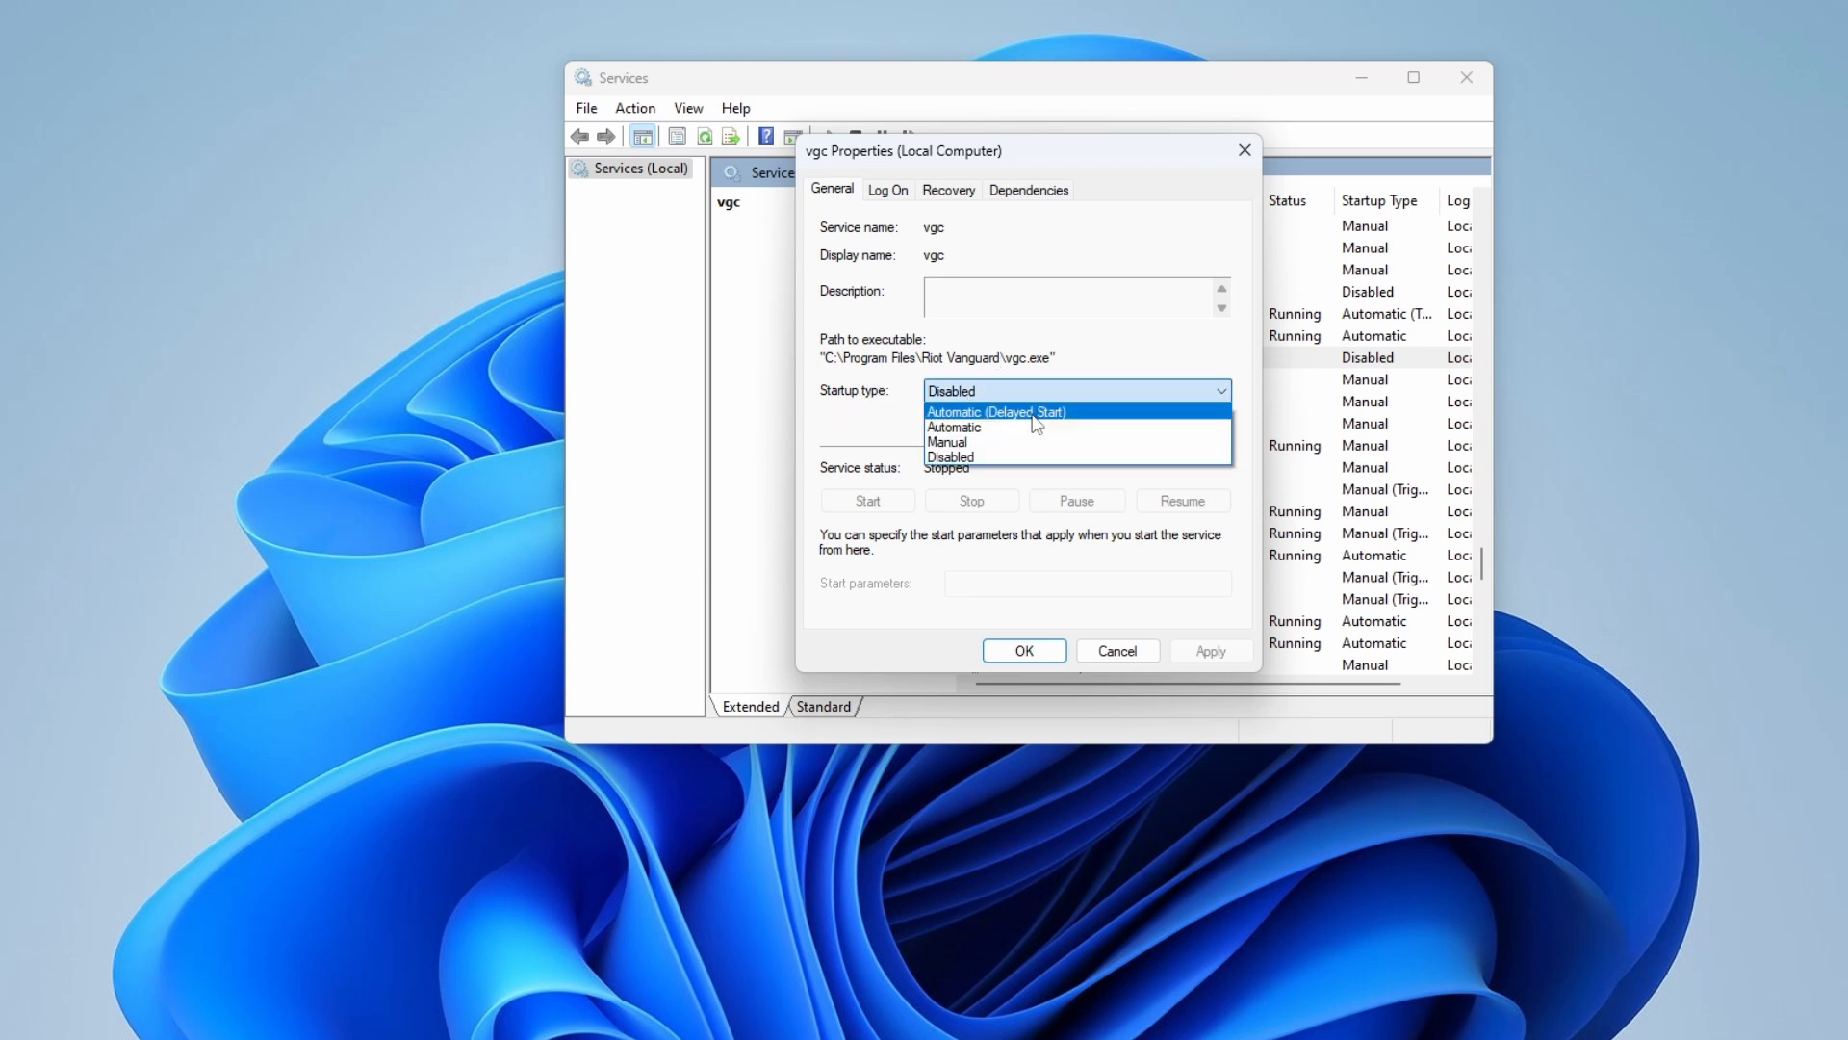
click(953, 427)
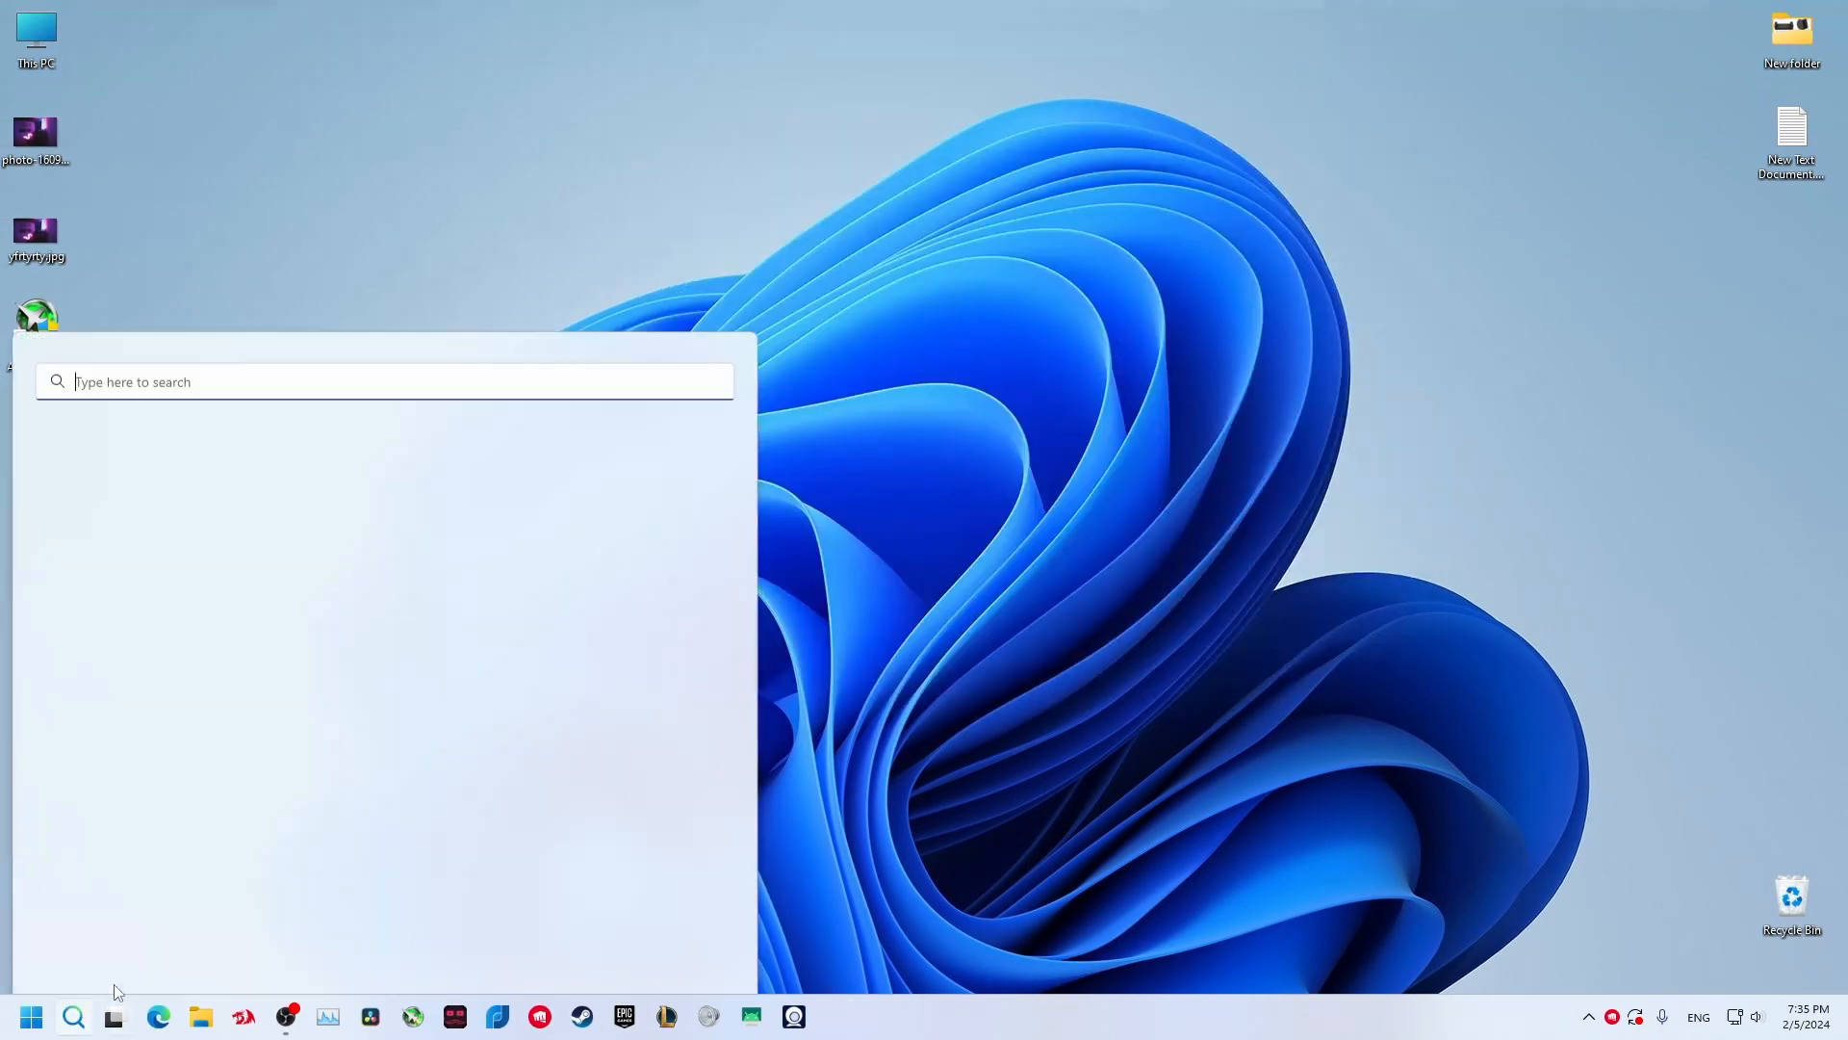
Search 'msconfig' and launch System Configuration.
text(m)
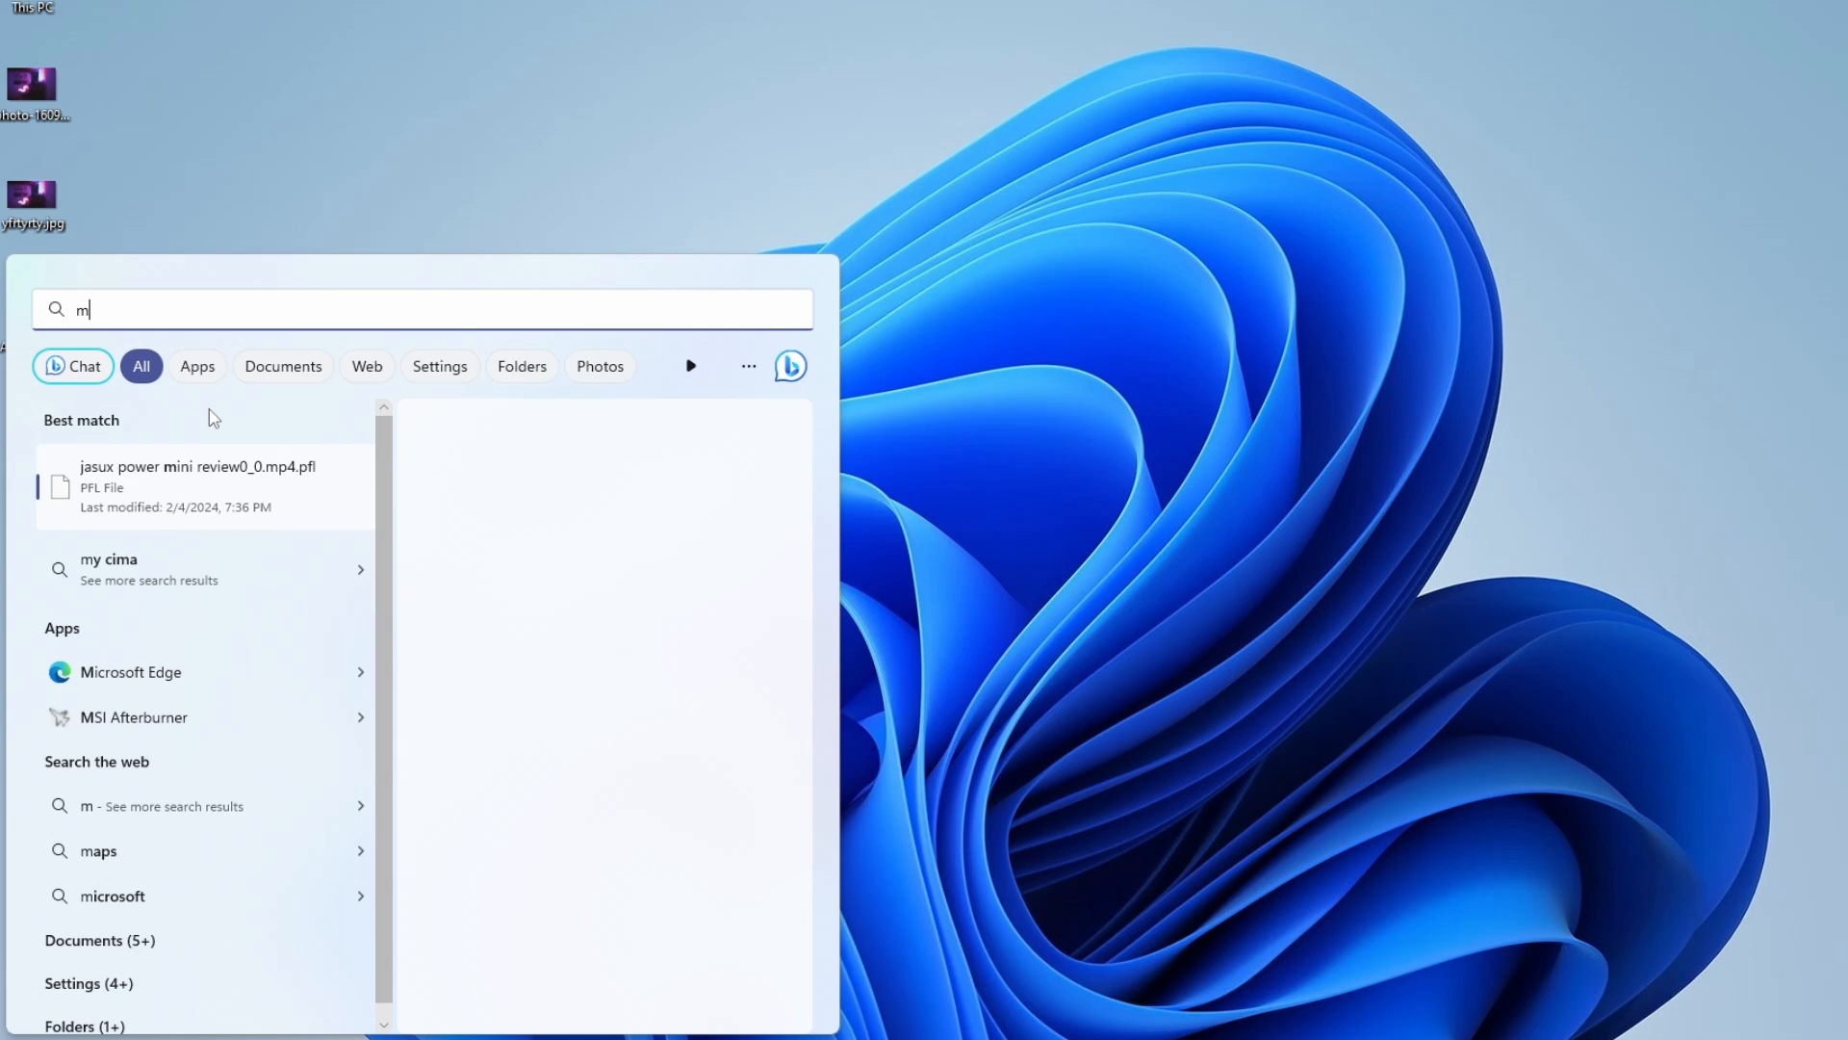
text(sconfig)
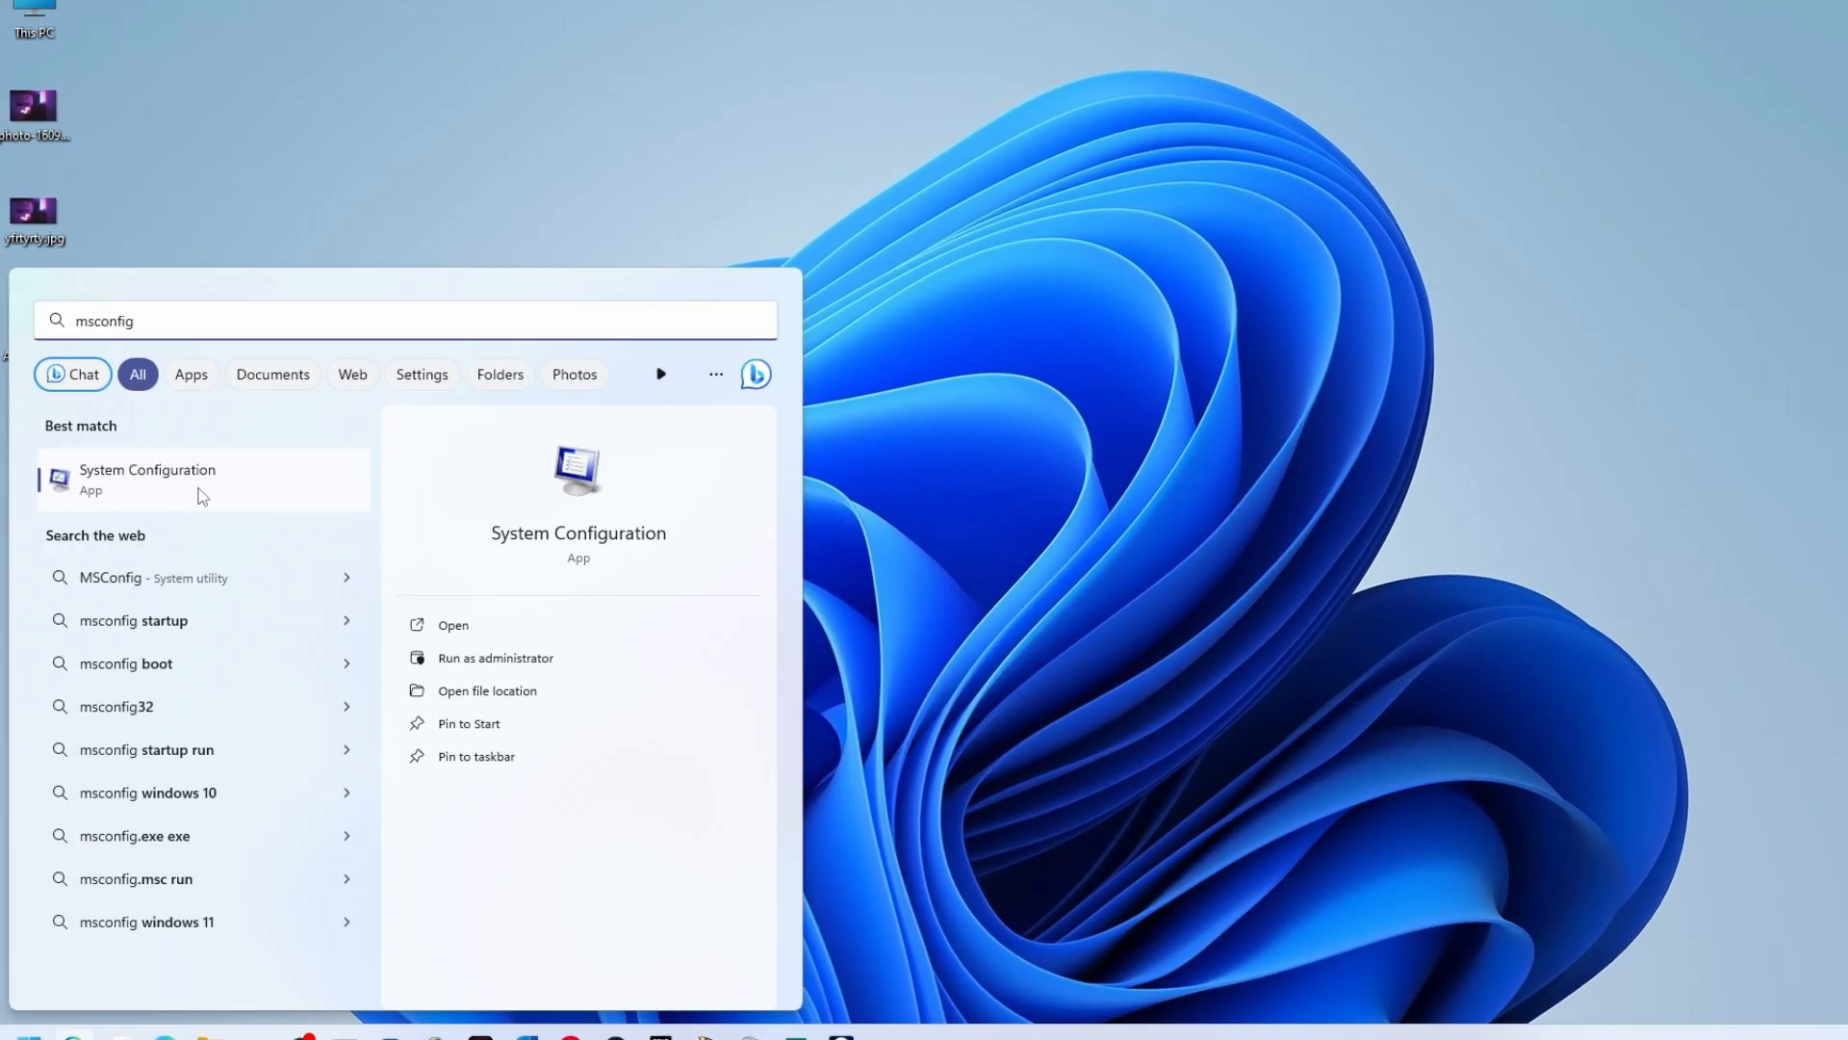
click(148, 478)
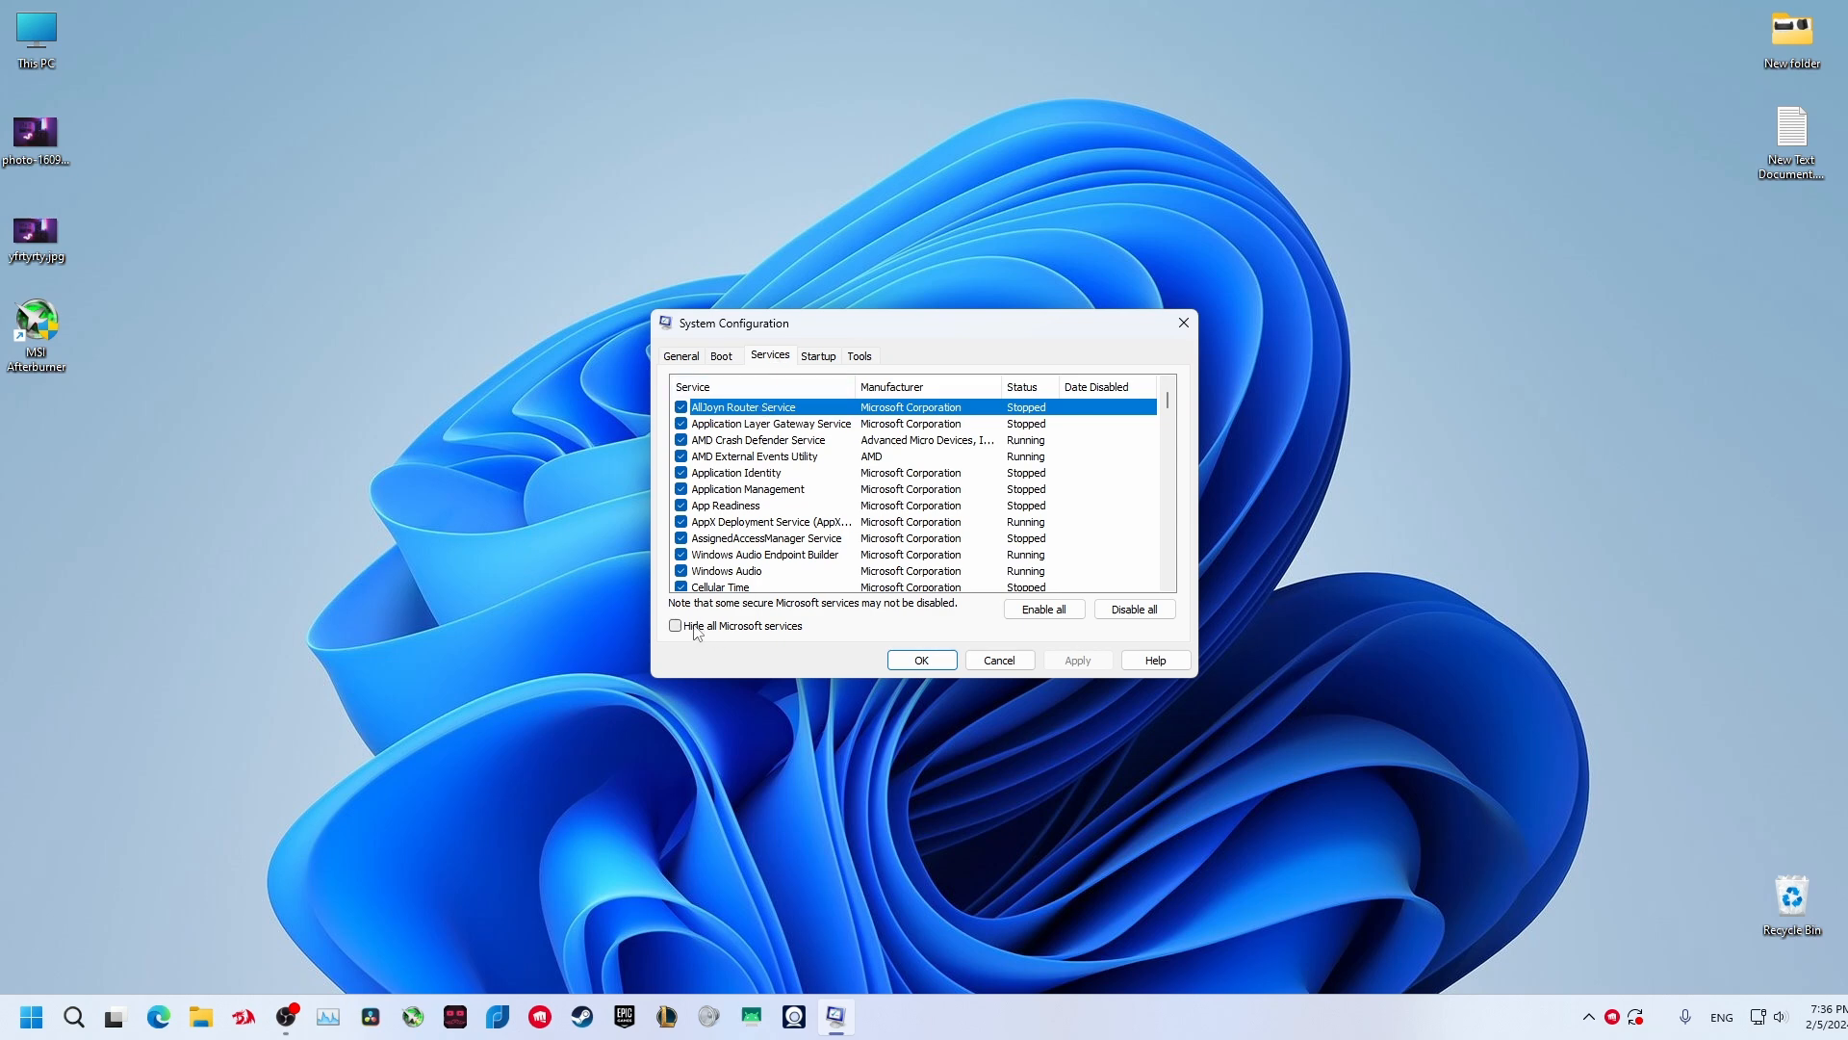
Hide Microsoft services, keep vgc checked, apply, and exit without restarting.
click(676, 624)
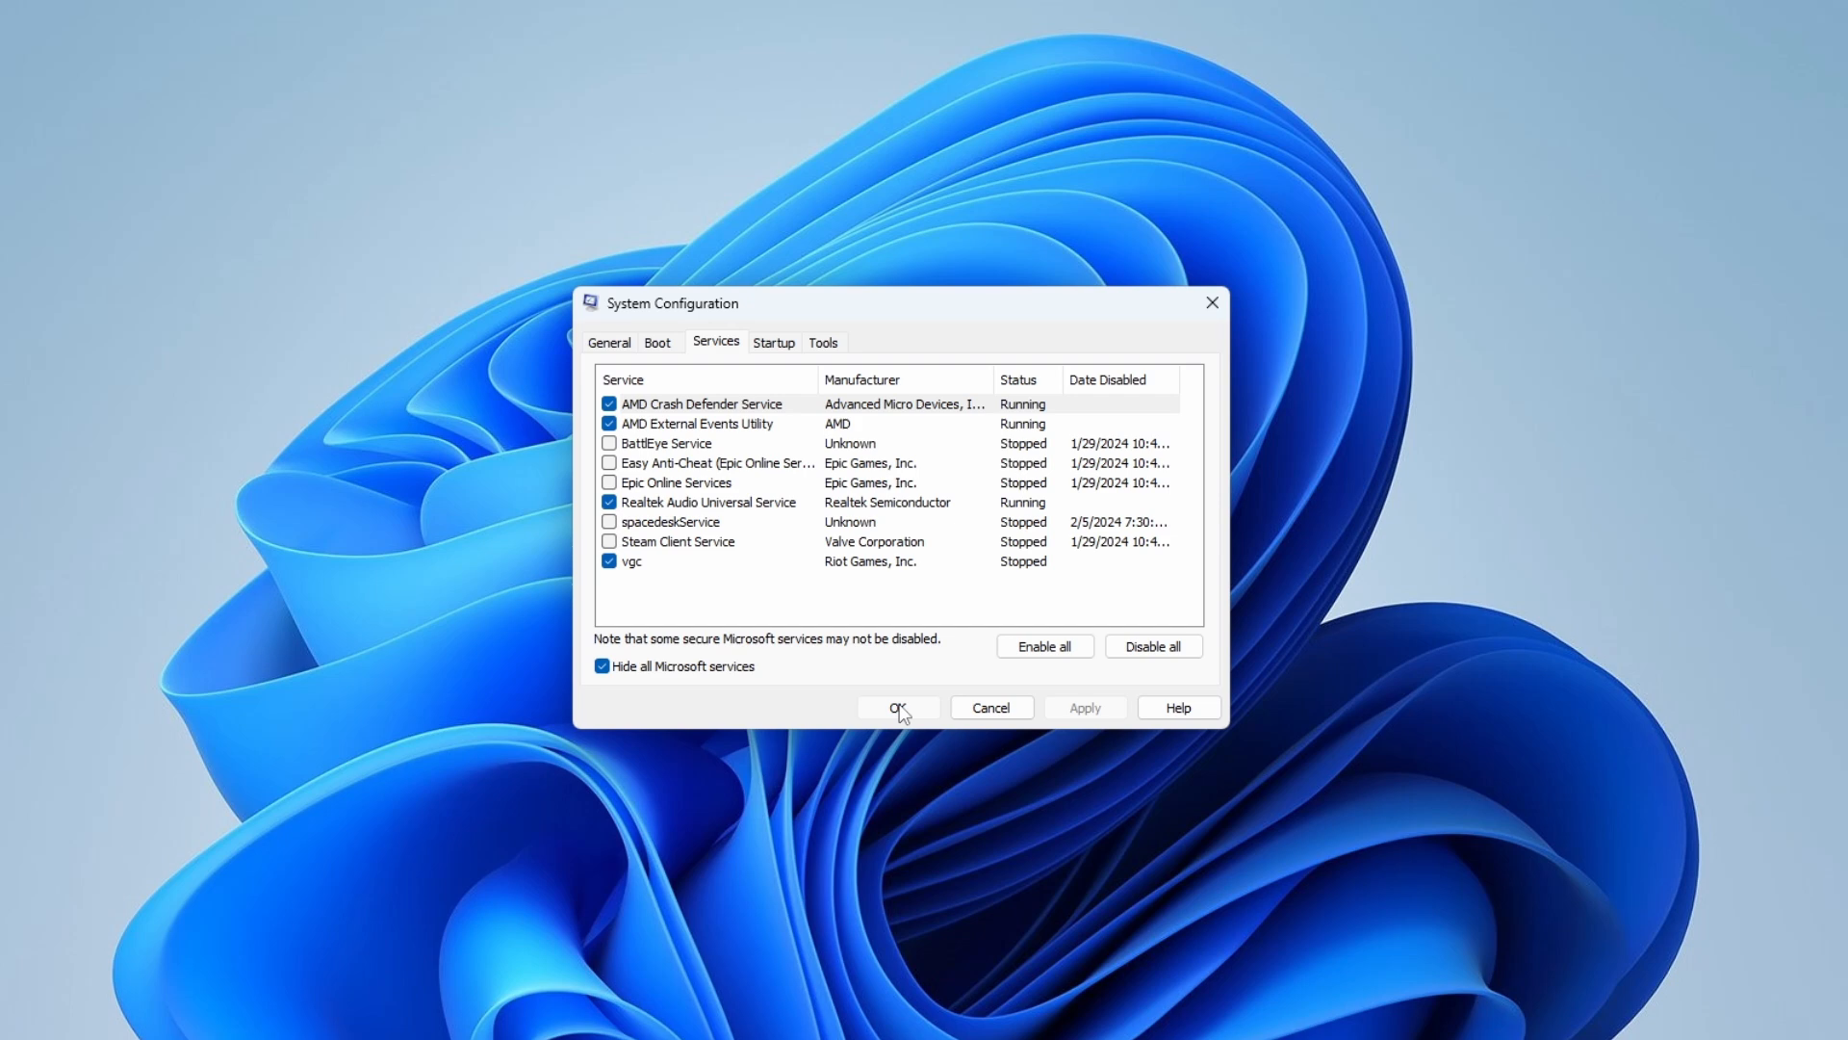
click(899, 707)
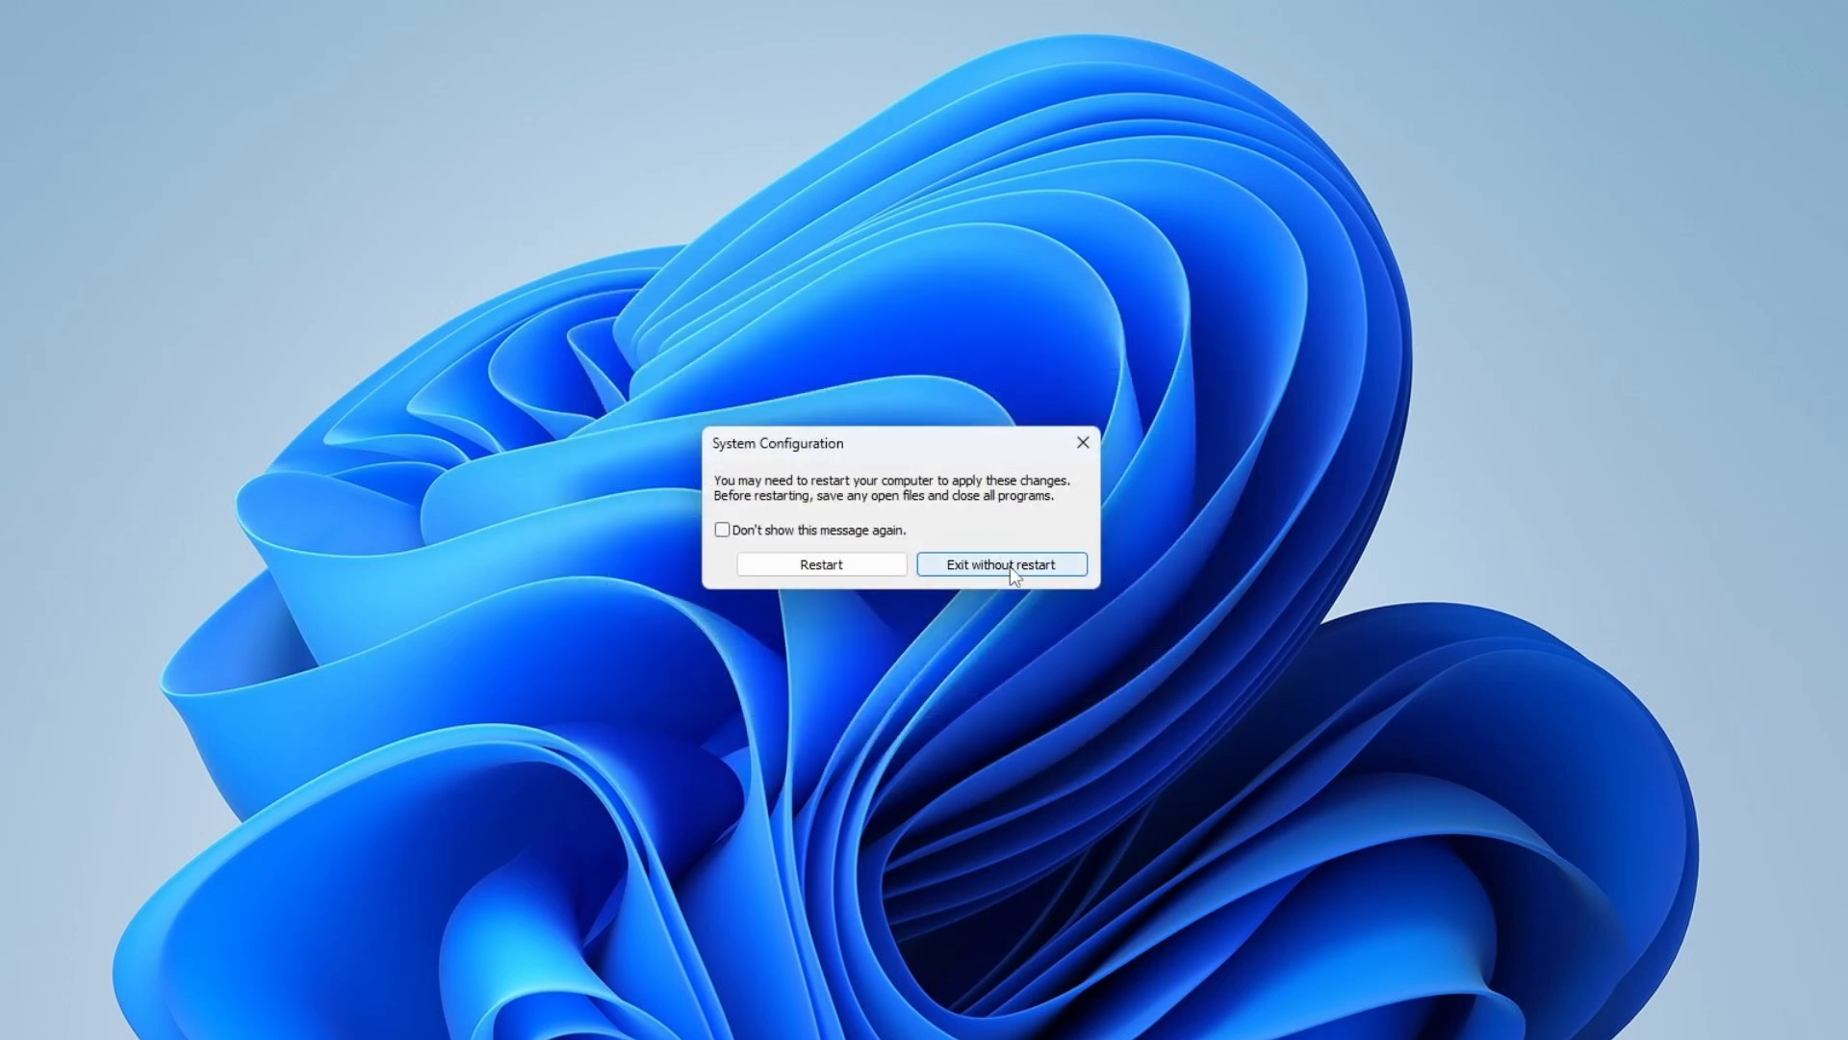
click(1001, 564)
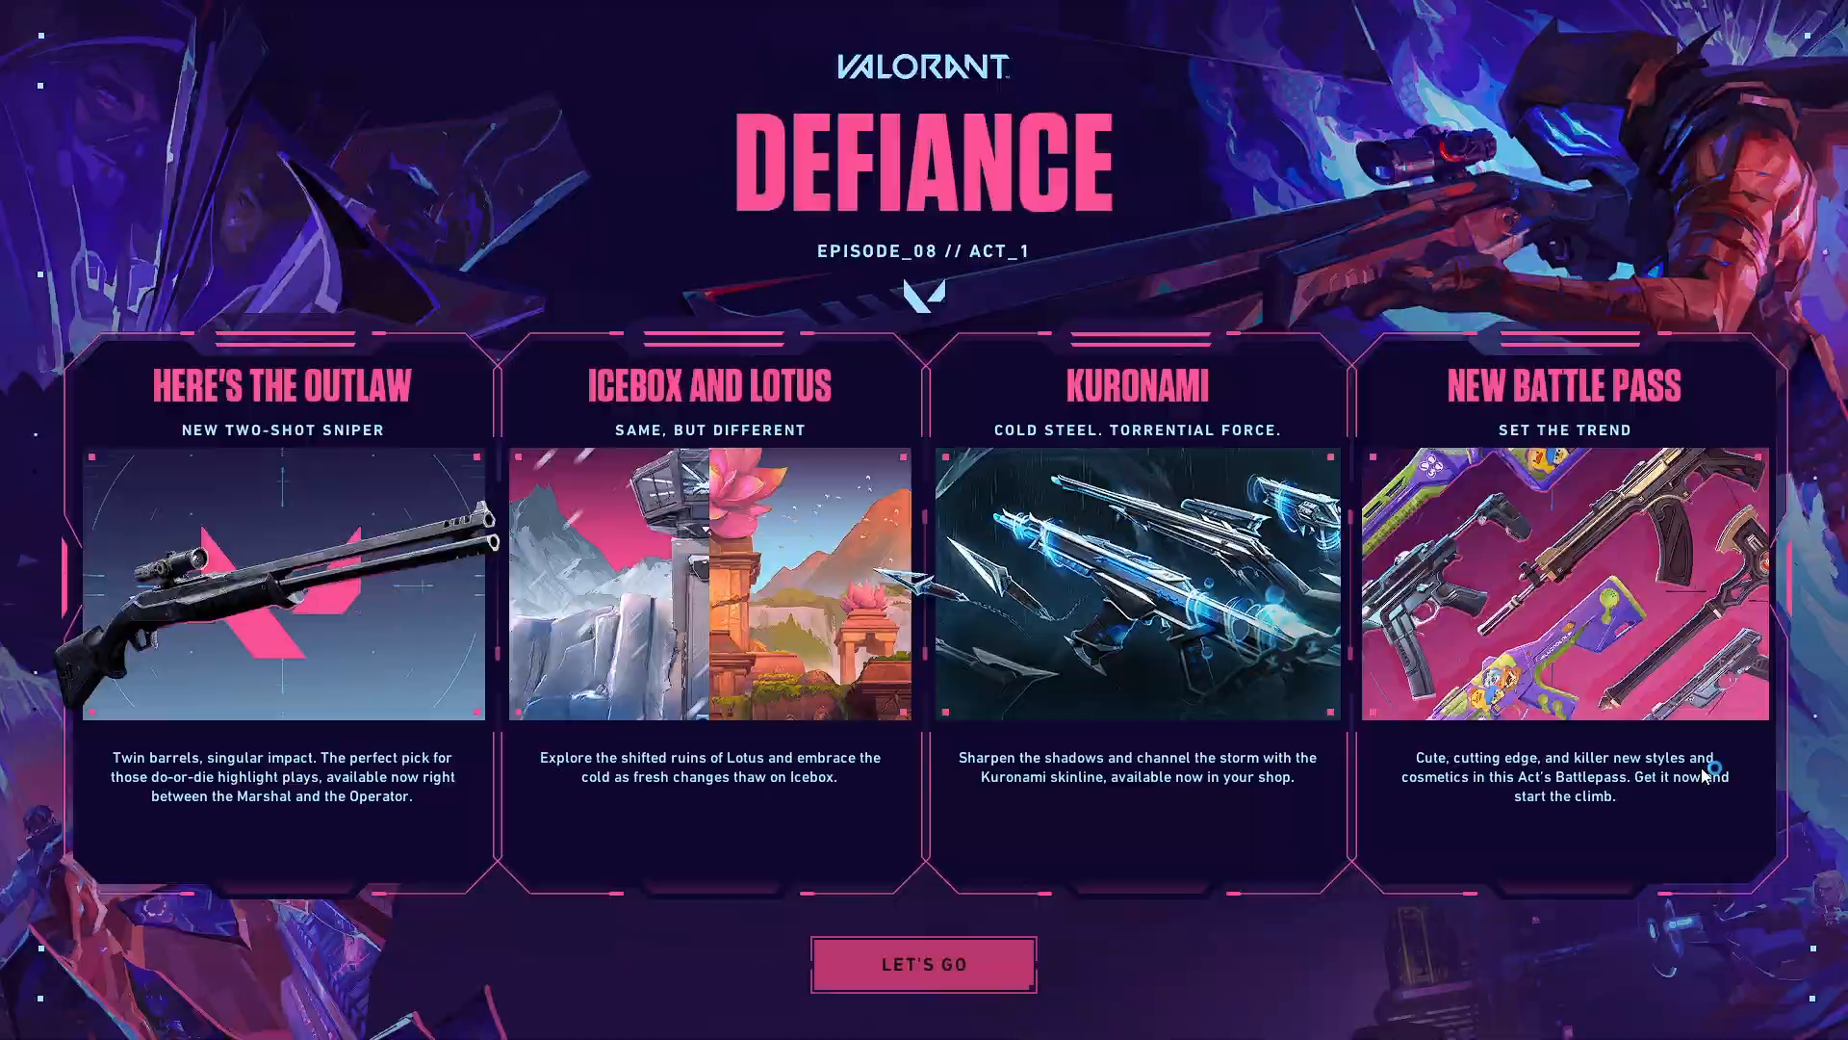
Dismiss the Defiance announcement to reach VALORANT's main menu.
click(922, 962)
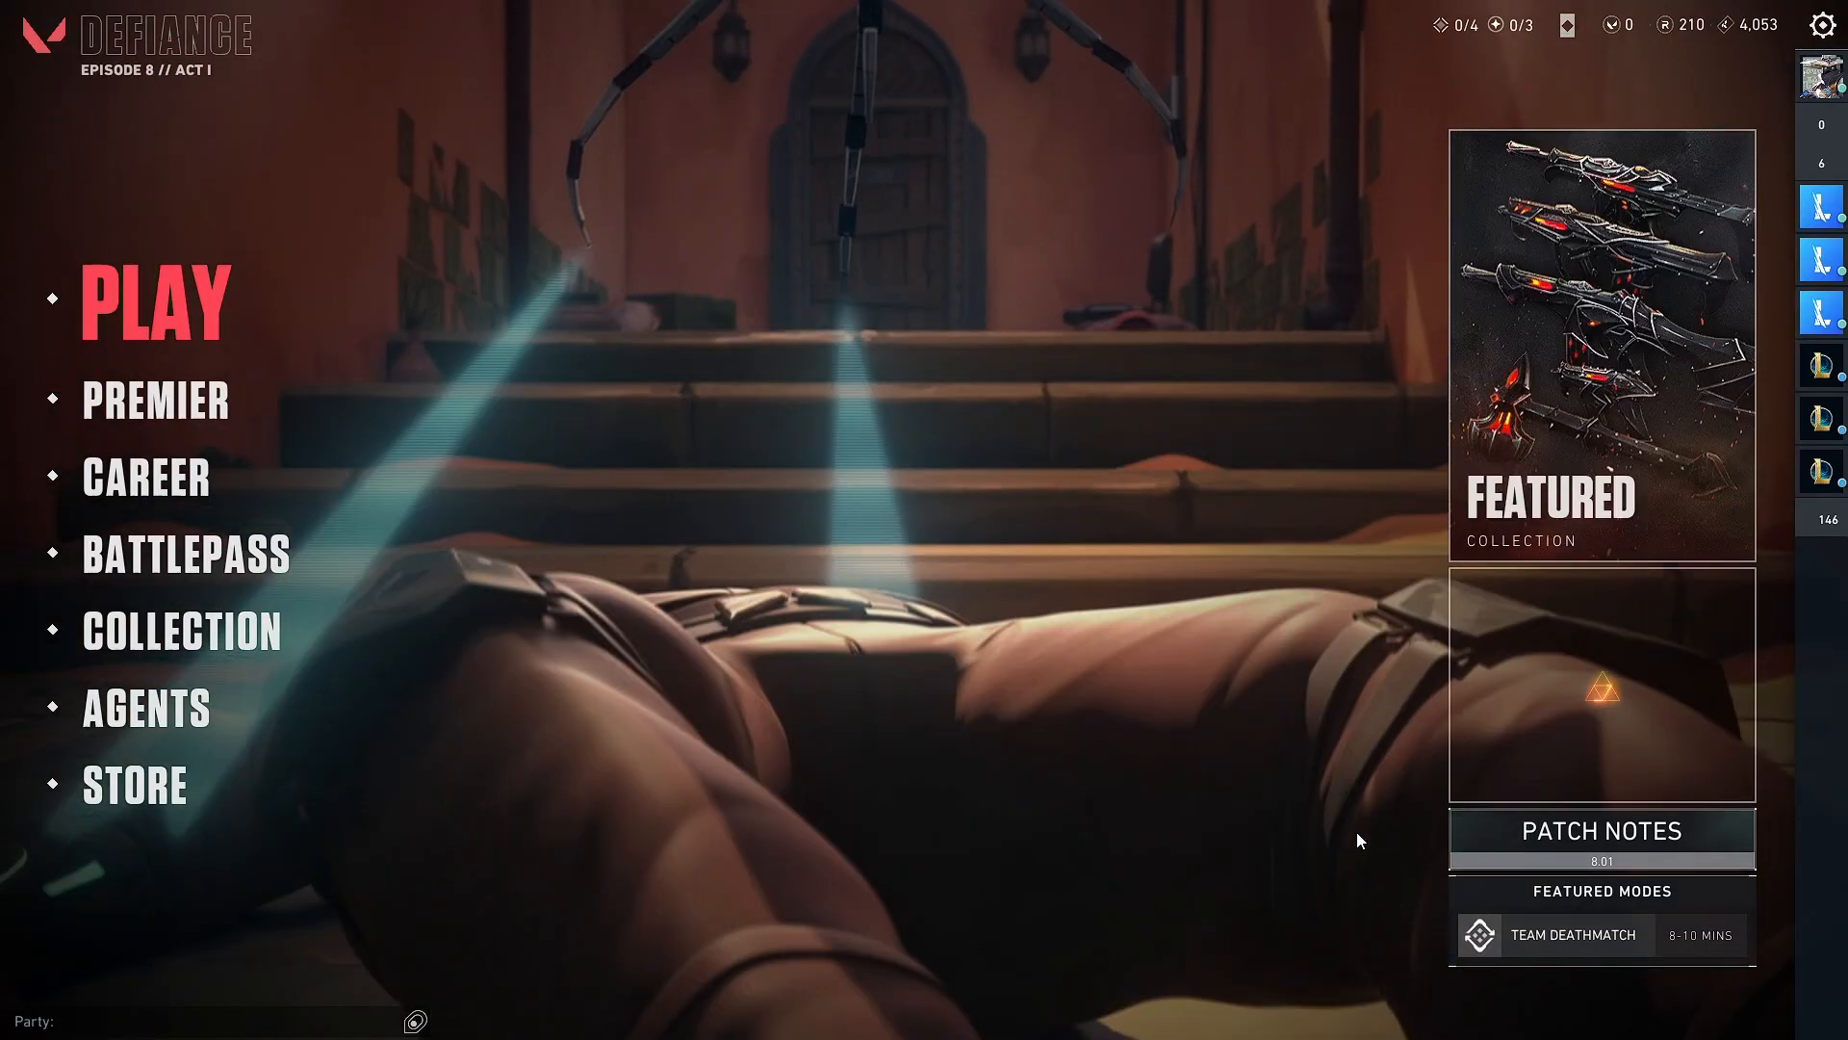
mouse_move(1348, 842)
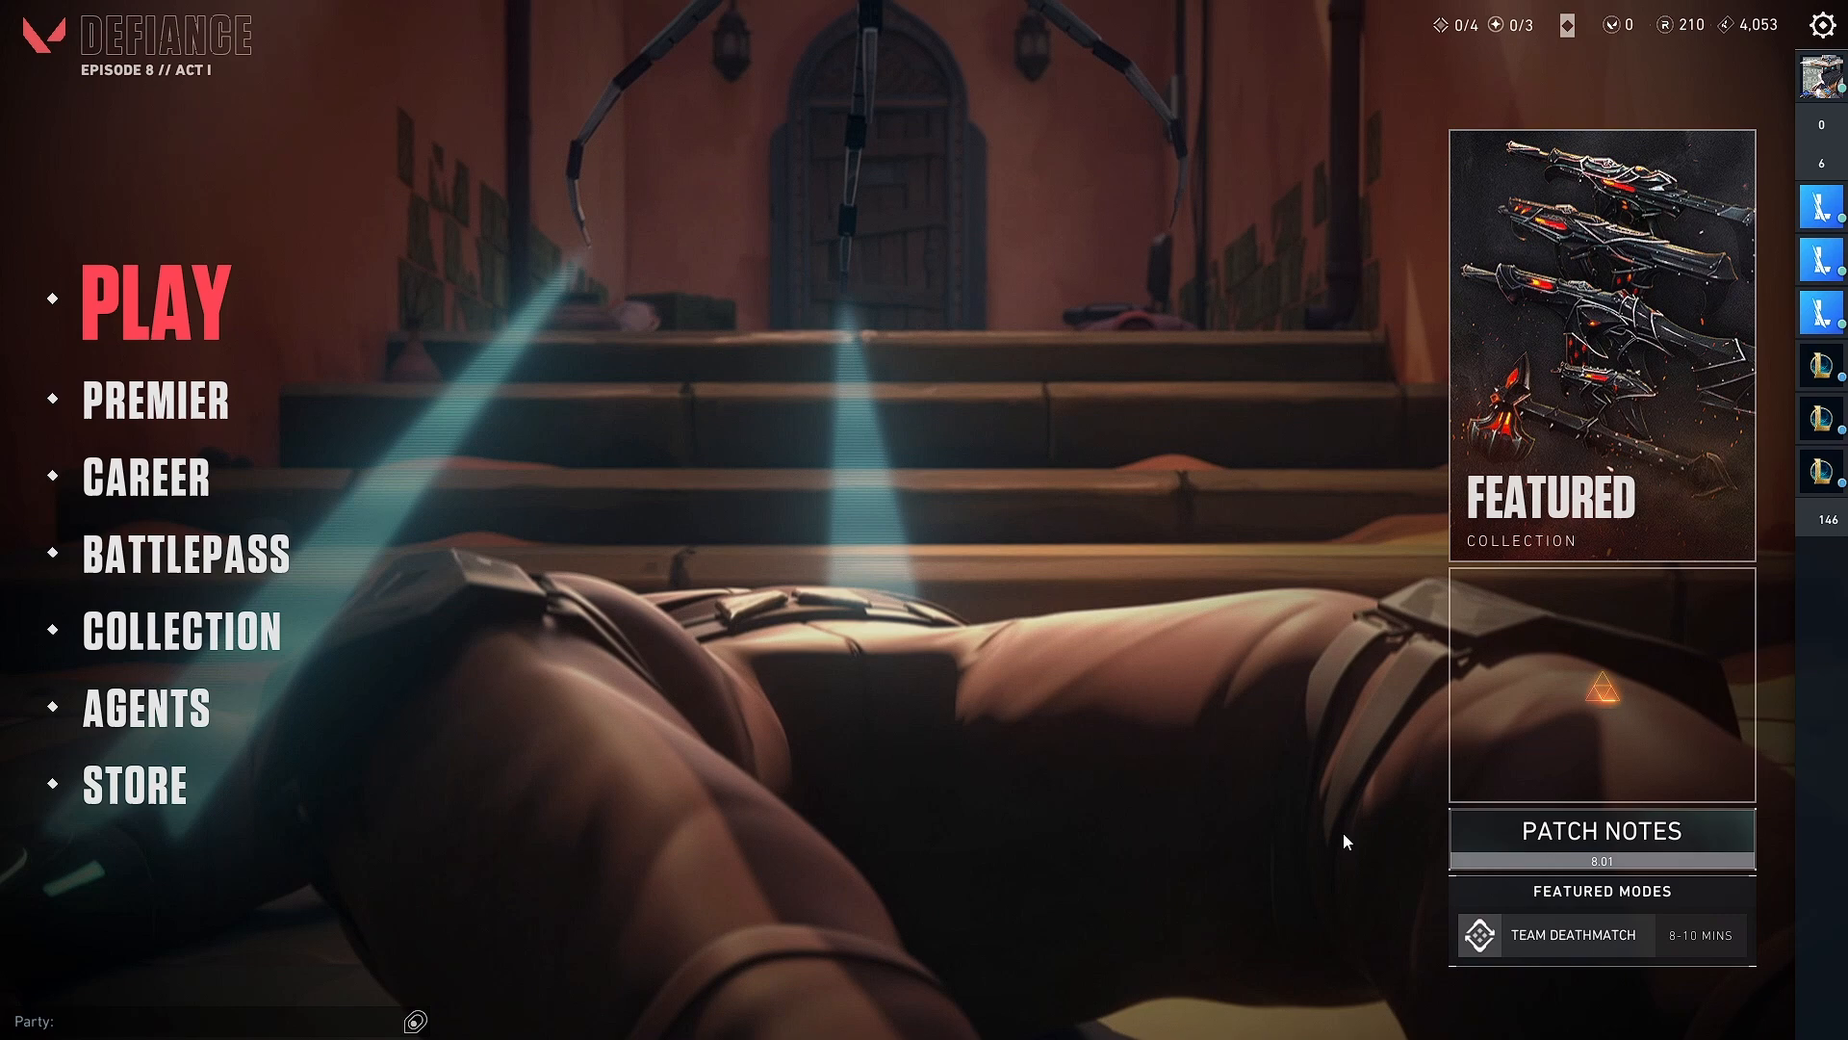